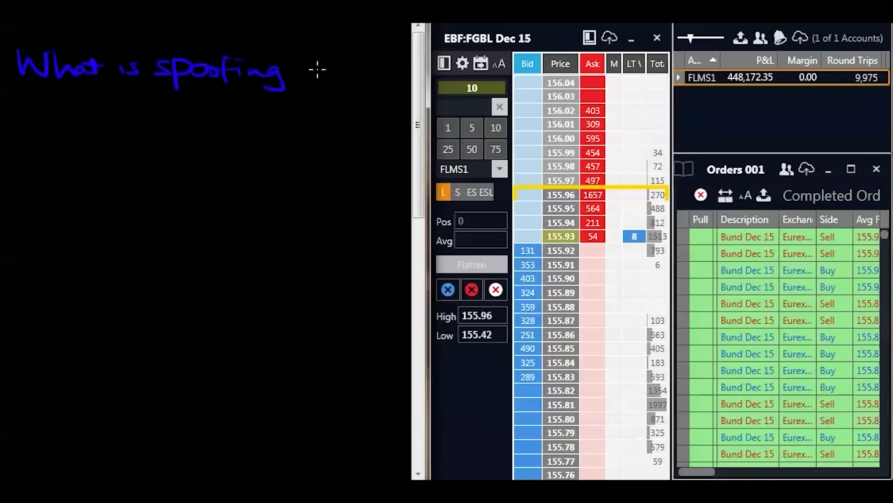
- Finish writing 'how do we spot it?' and underline the whole heading question
left_click_drag(316, 68, 328, 74)
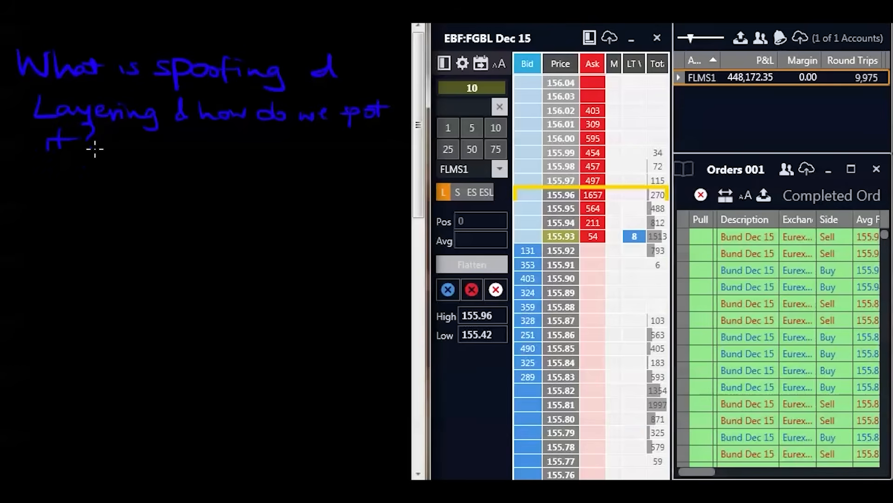
left_click_drag(51, 94, 353, 93)
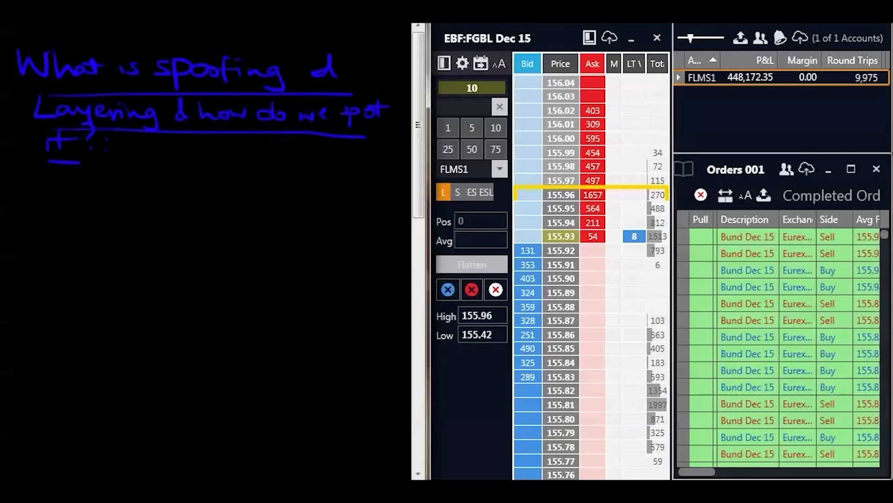
mouse_move(16, 192)
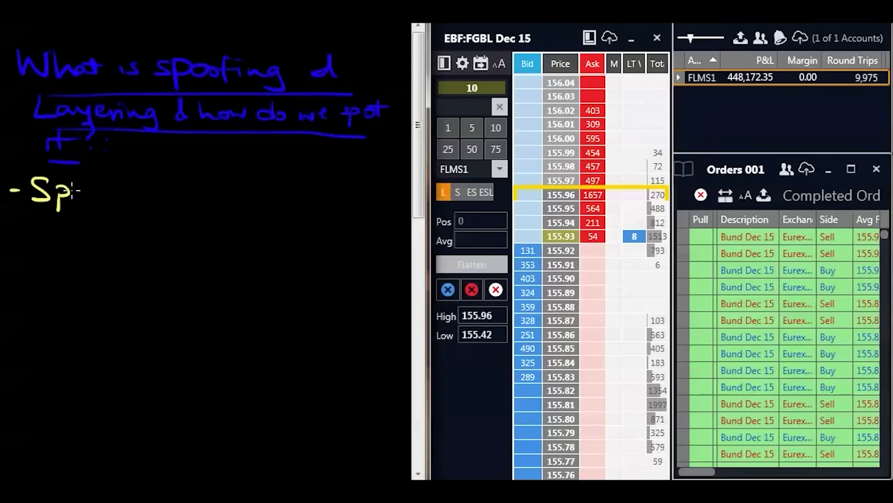
- Handwrite 'Spoofing: Disruptive trad. practice' in yellow under the heading
type("Spoofing:")
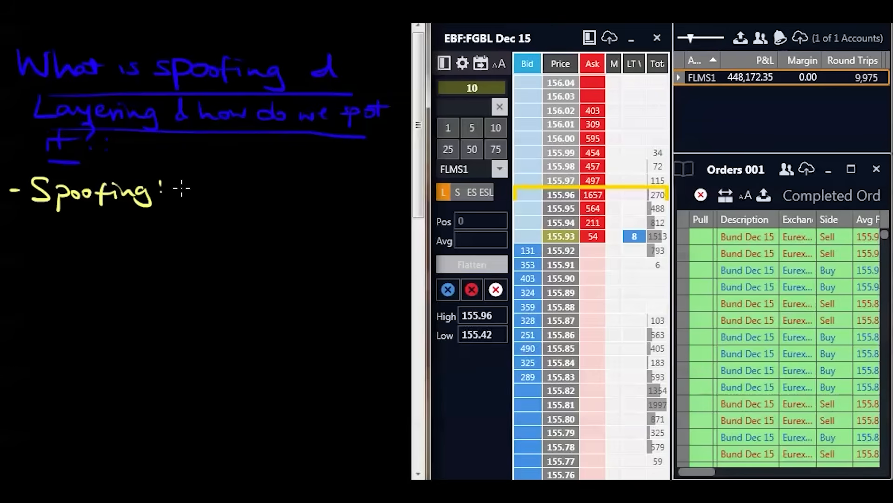
mouse_move(184, 190)
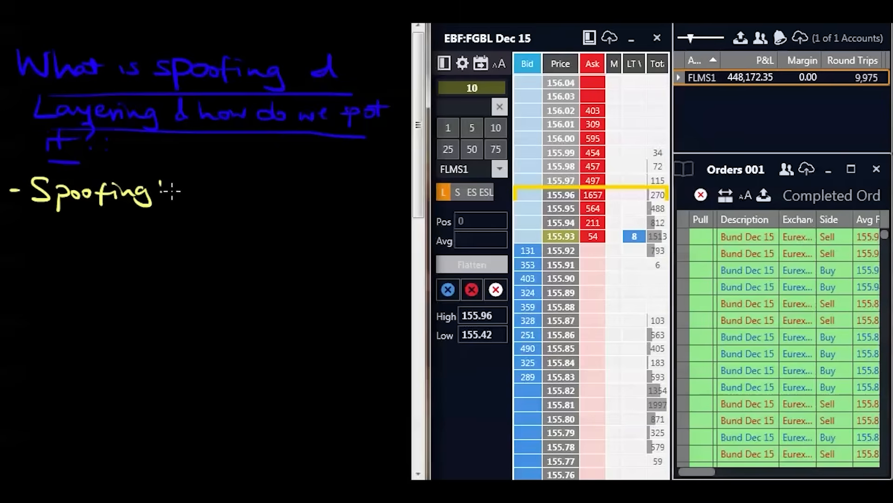
type("Disruptive trad.")
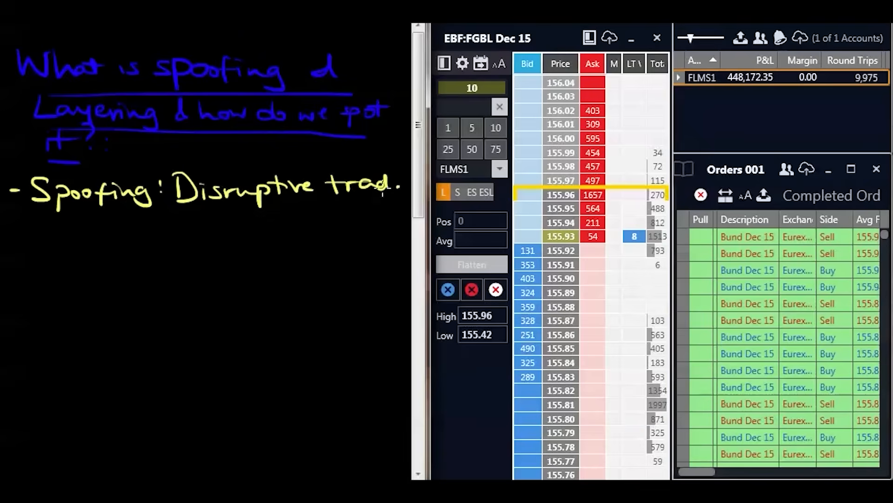
type("practice")
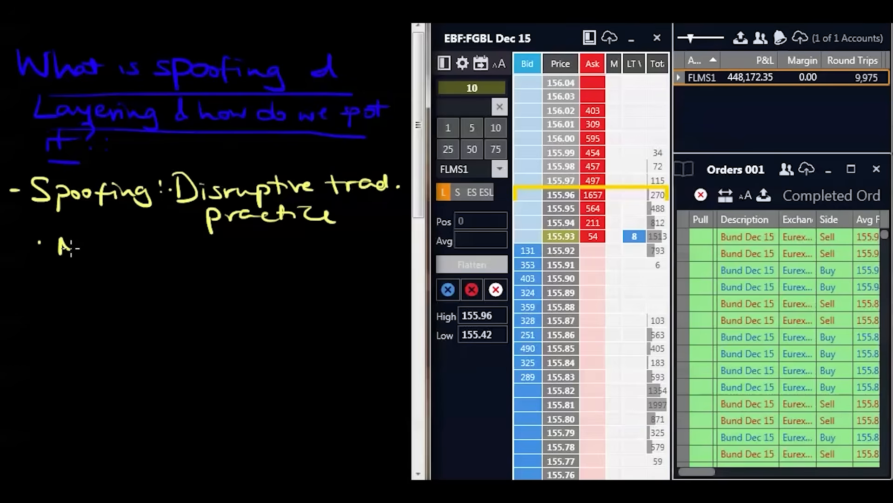
- Write 'Manipulative' and 'Puts in large order only, cancel them before execution' in yellow
type("Manipulative")
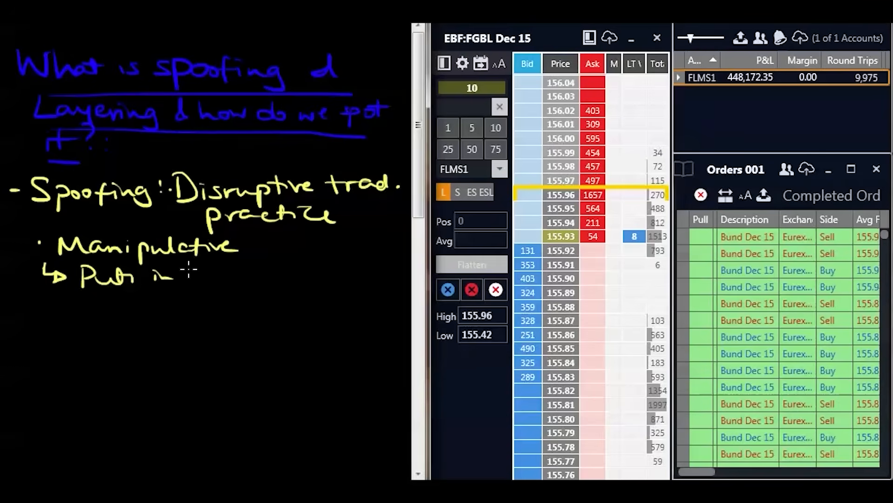
type("large order only")
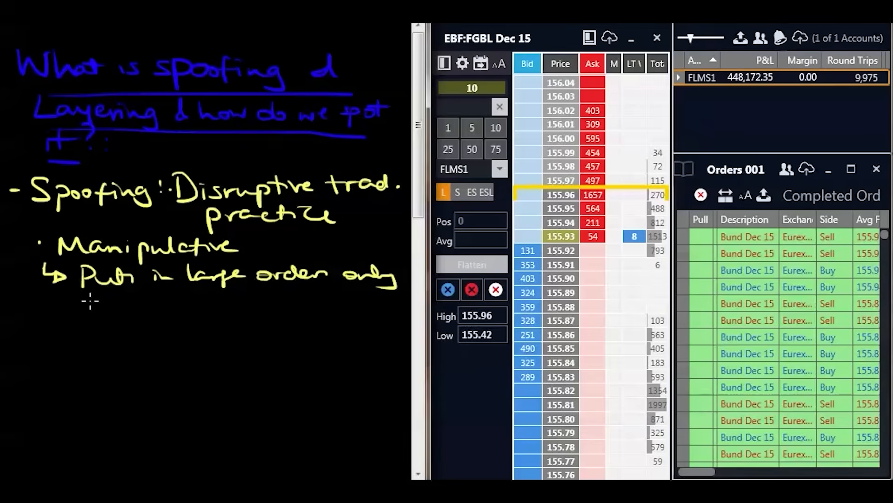
type("cancel")
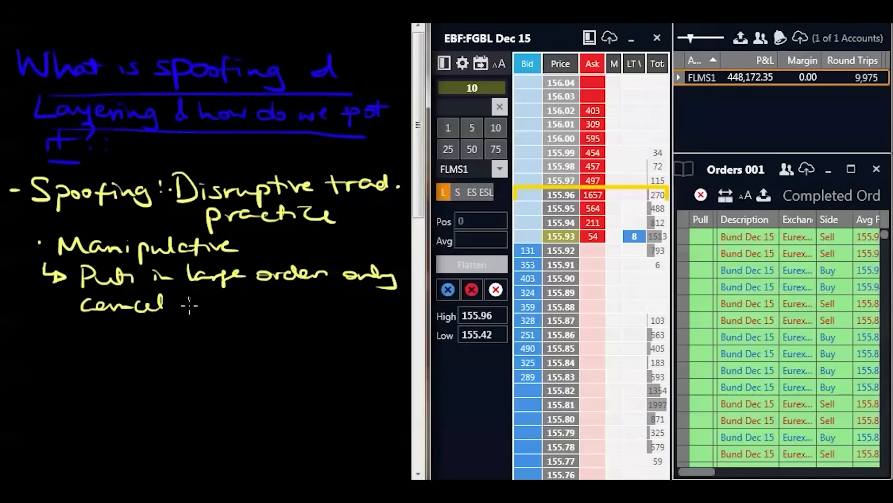
type("then b")
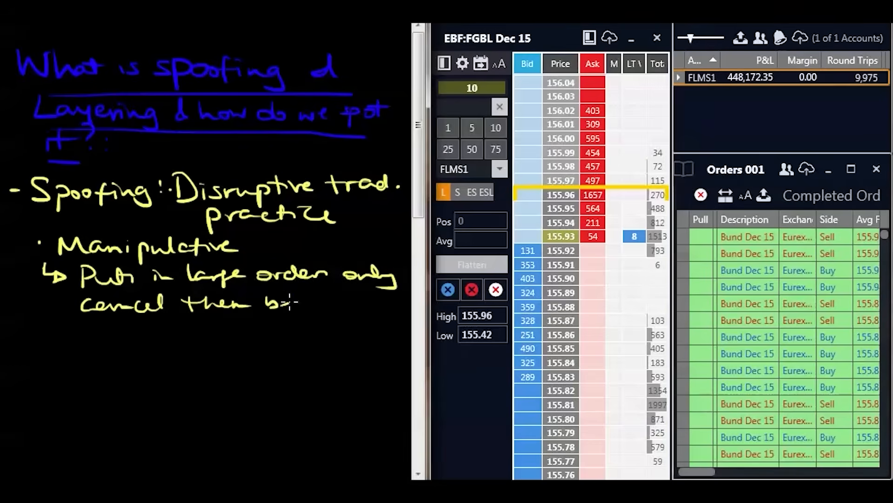
type("before")
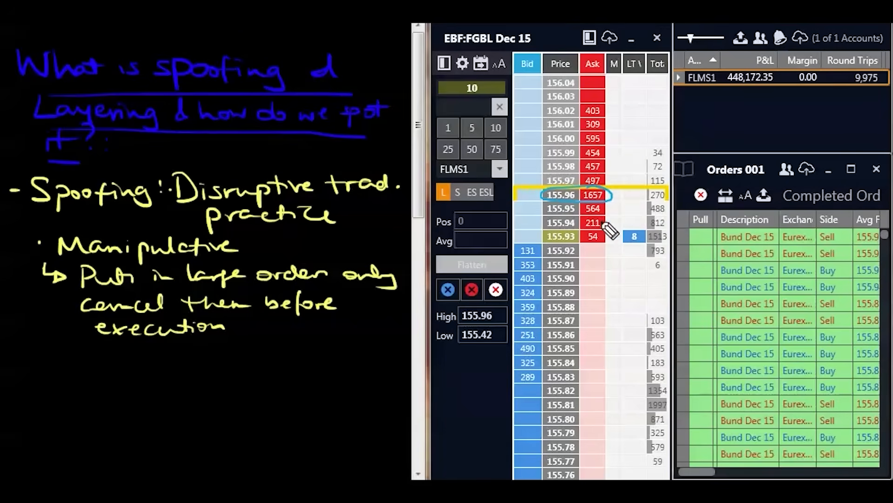
mouse_move(615, 219)
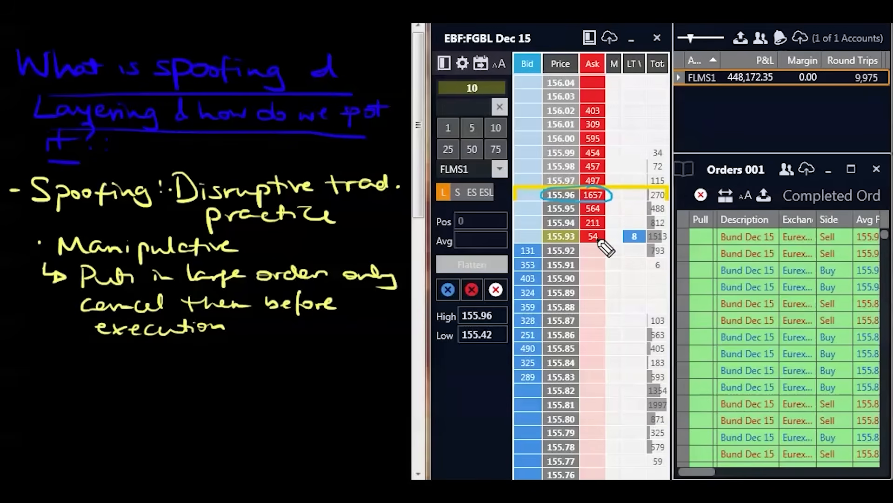
mouse_move(596, 251)
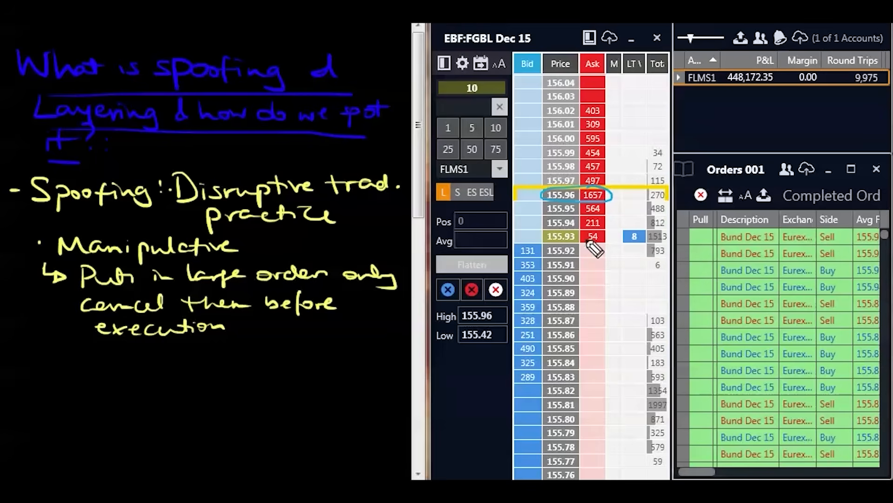
mouse_move(579, 276)
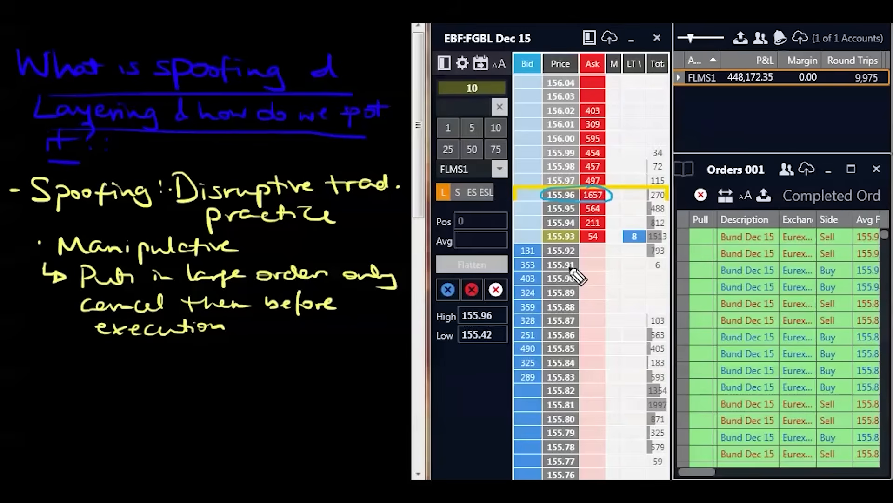
mouse_move(566, 288)
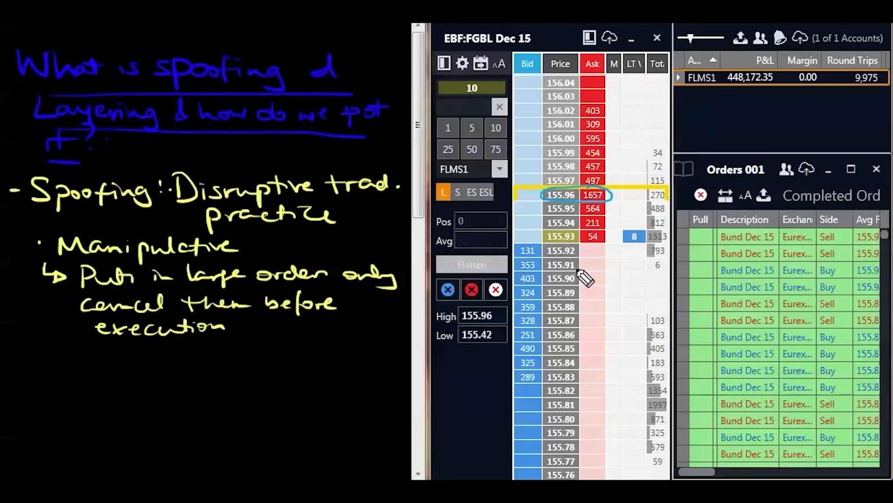
mouse_move(612, 202)
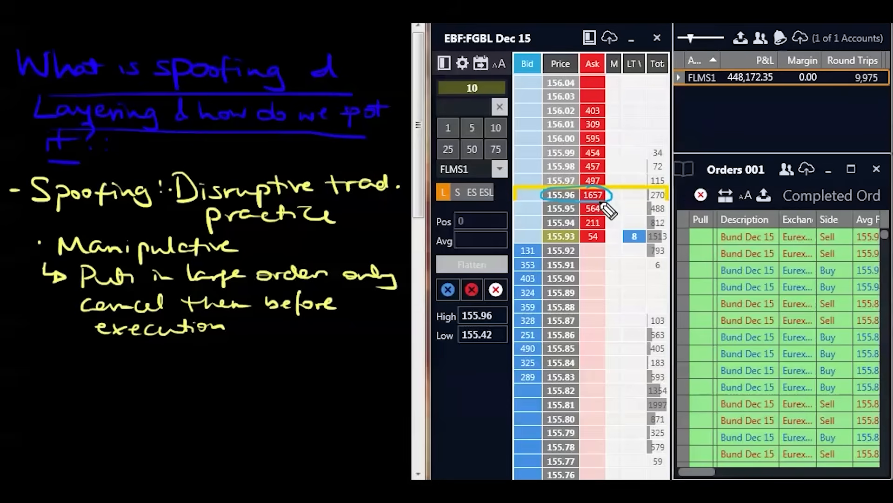
mouse_move(604, 225)
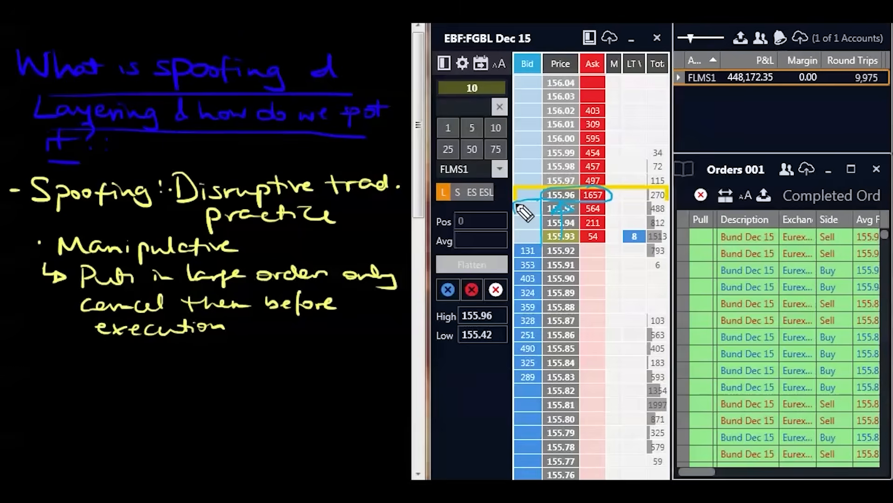
mouse_move(618, 219)
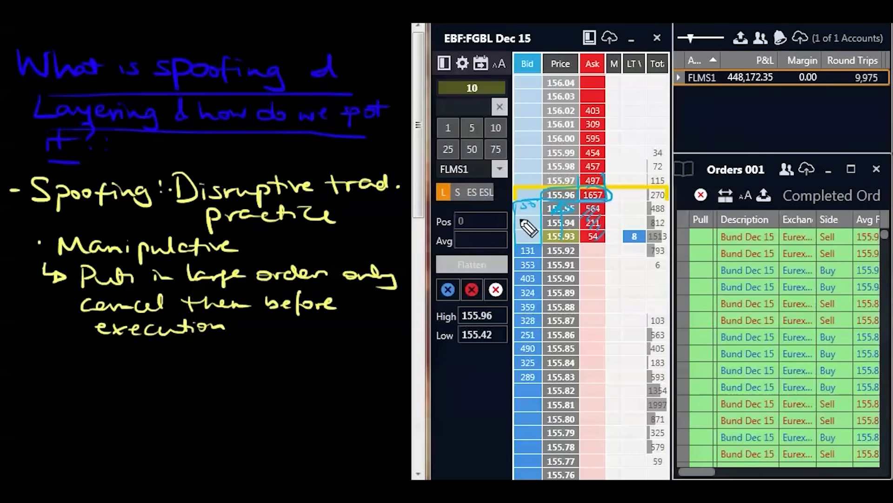
mouse_move(527, 248)
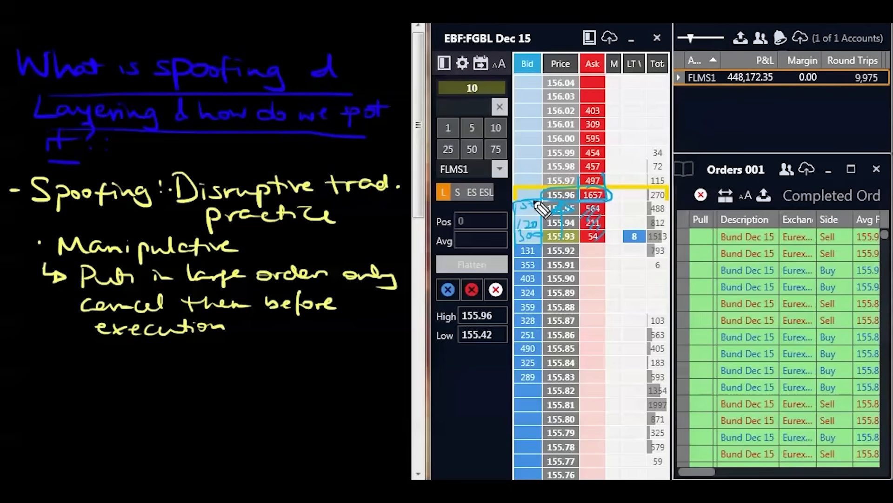
mouse_move(604, 211)
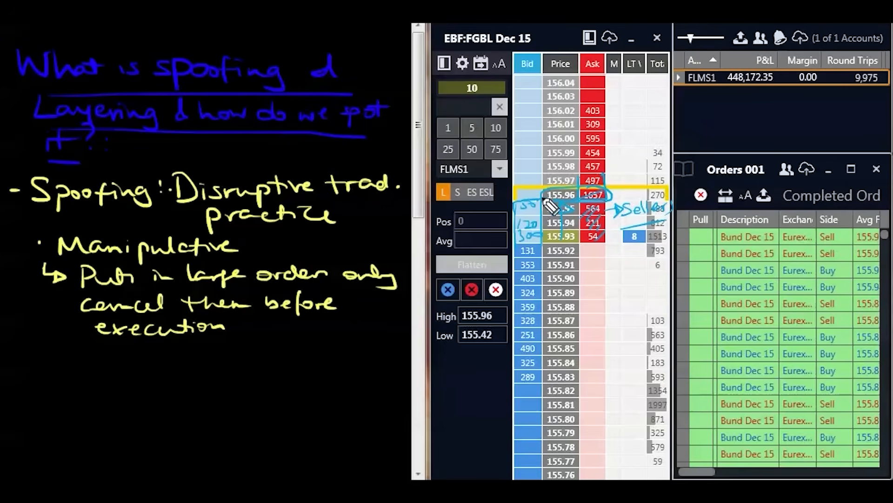
mouse_move(542, 184)
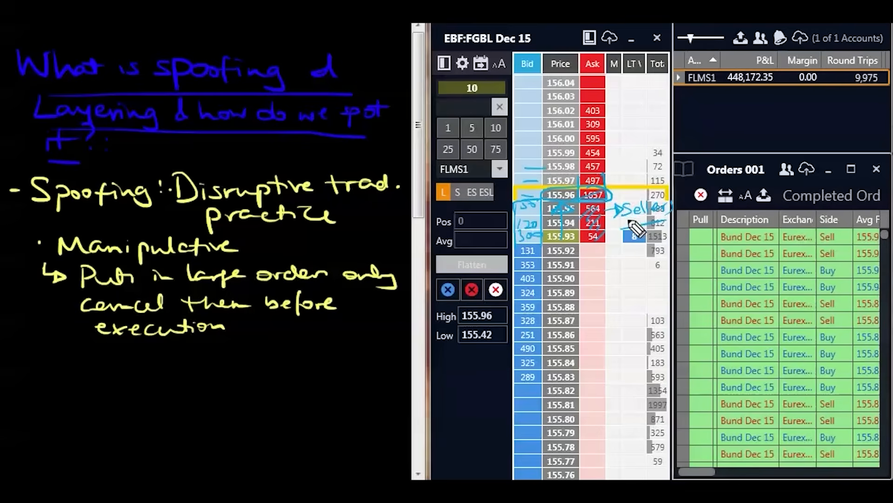
mouse_move(664, 242)
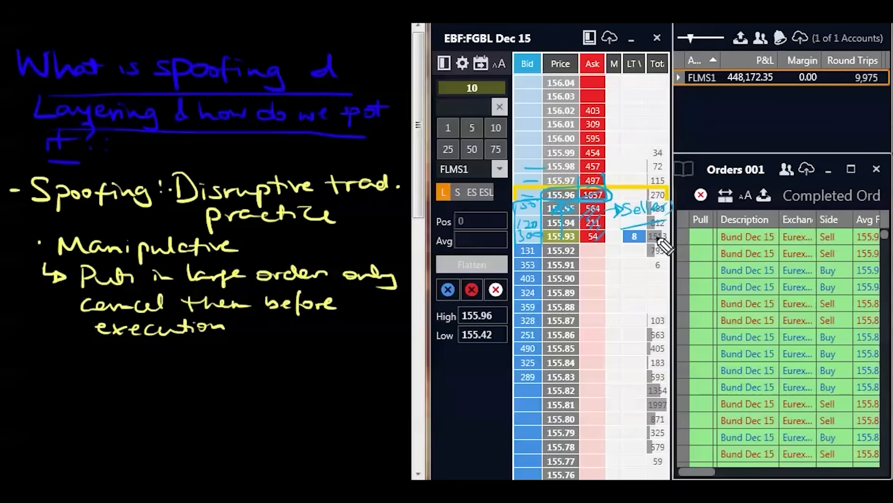
mouse_move(658, 259)
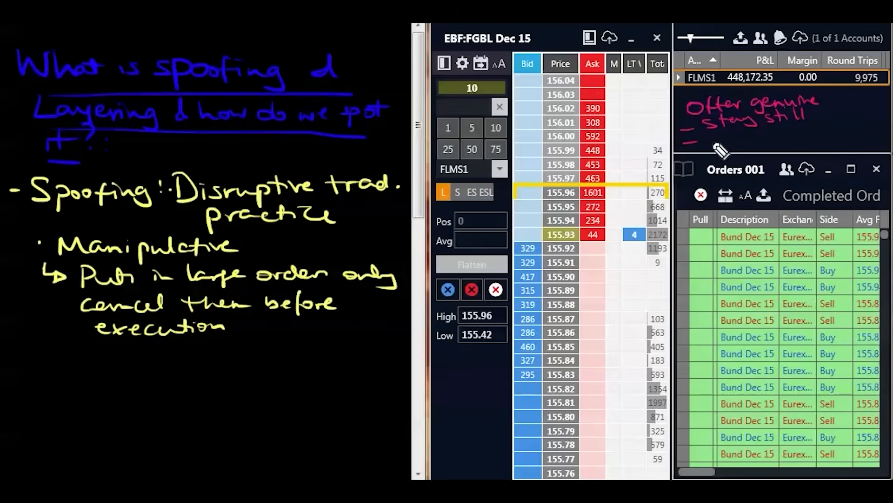
- Add an 'if traded into' point to the red note
type("if tru")
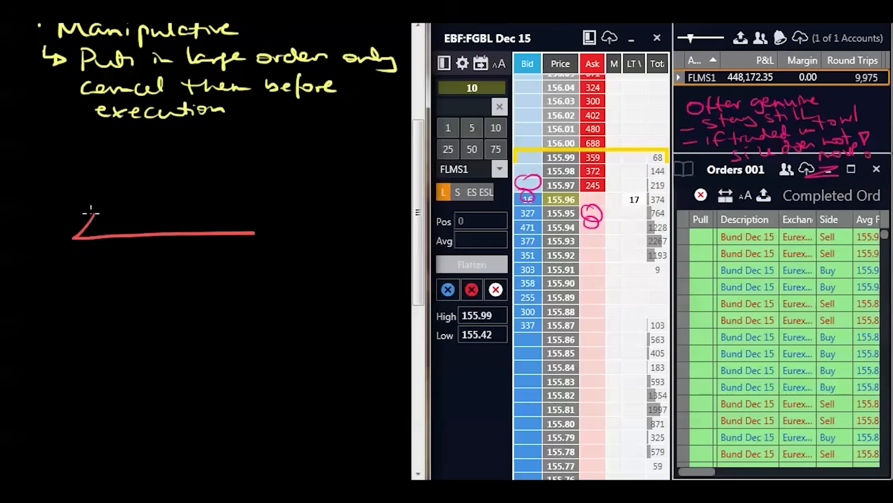
- Draw a red plank line with a stick figure standing on it
left_click_drag(91, 210, 284, 197)
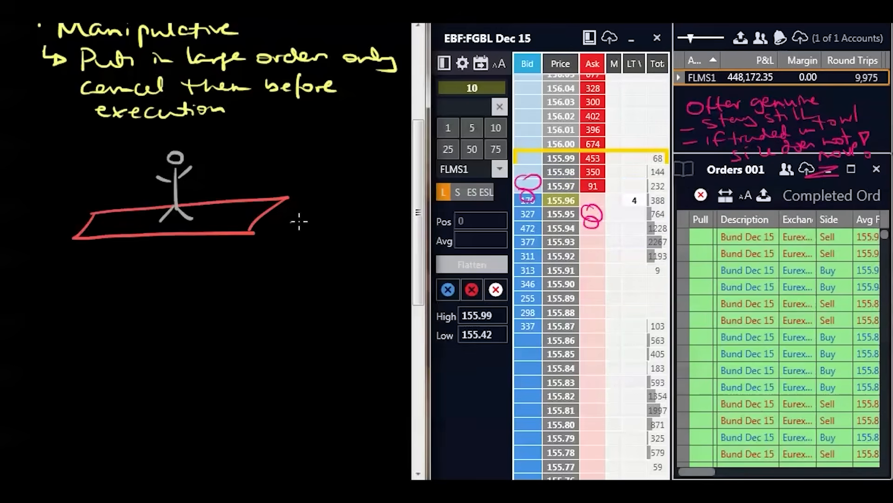
left_click_drag(287, 223, 351, 221)
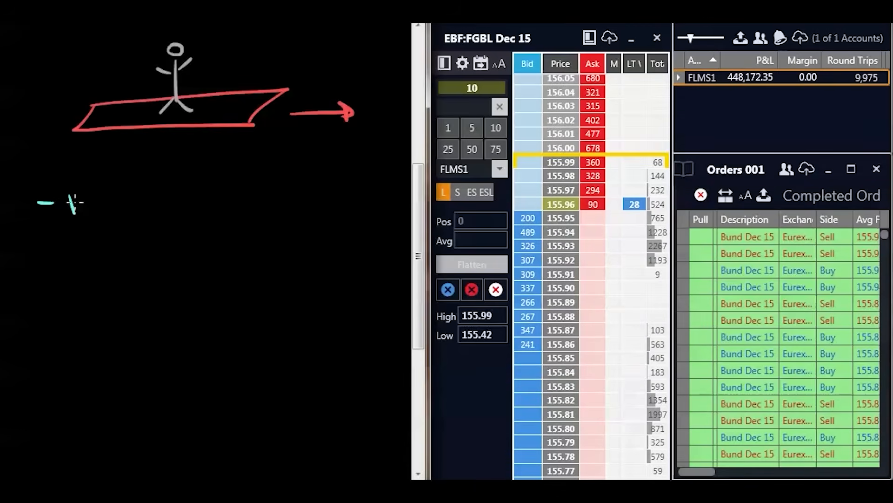
- Handwrite in cyan the big 1.6k offer at 96 example, pulled as soon as best offer
type("Big offer @")
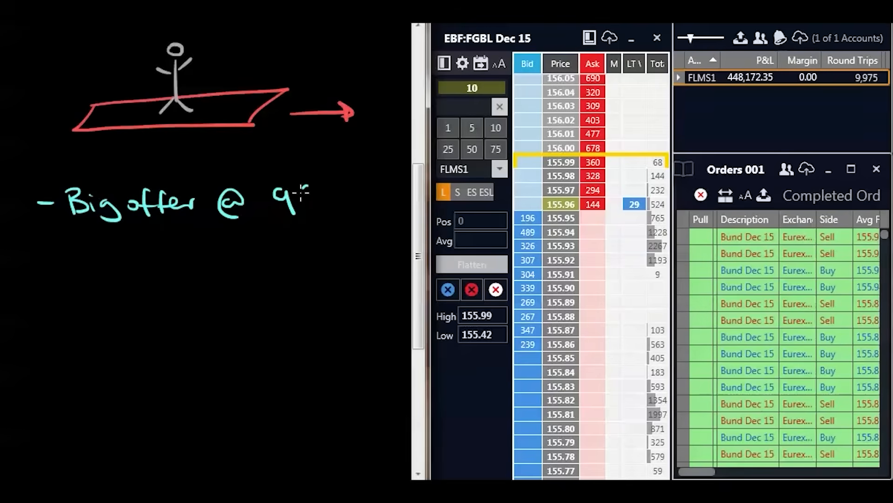
type("96 of")
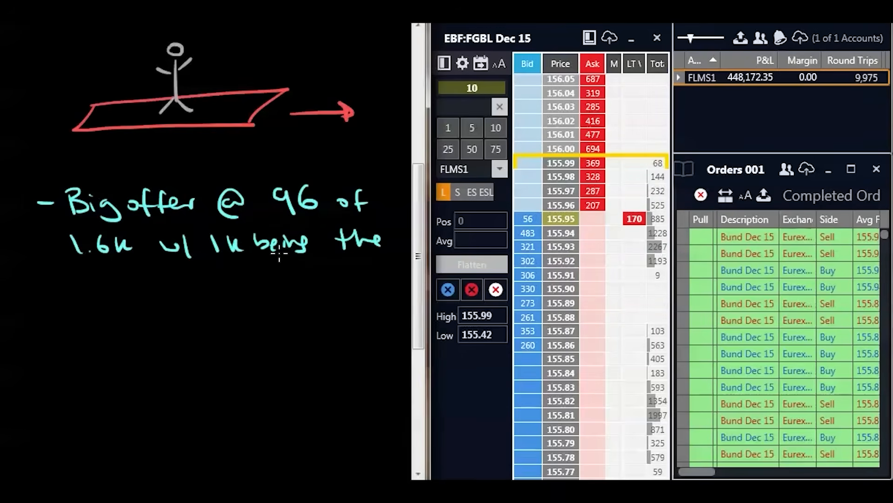
type("bulli")
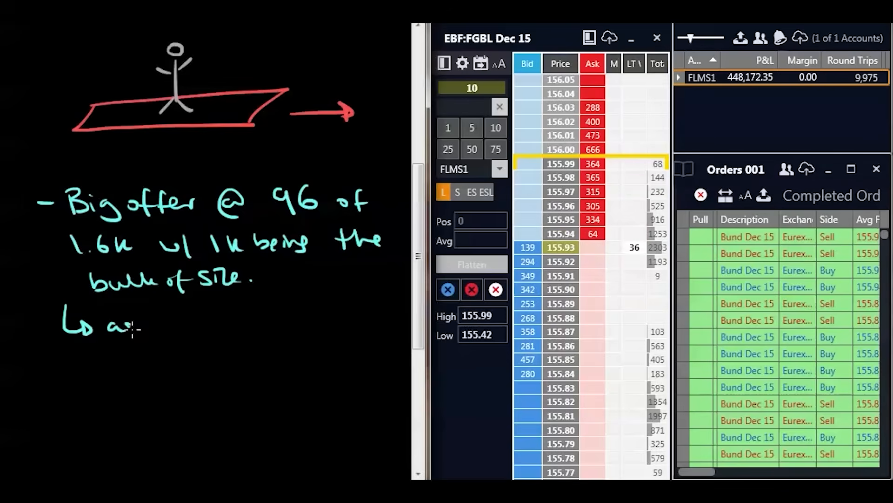
type("as soon a it's h")
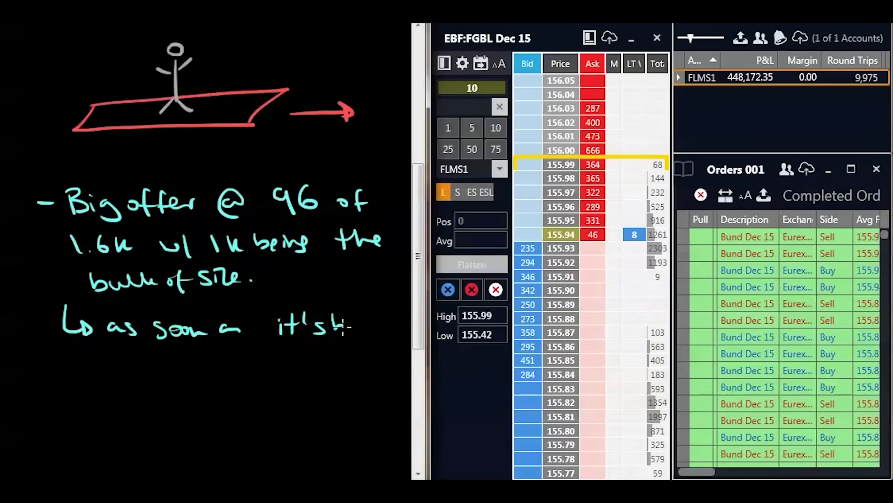
type("best")
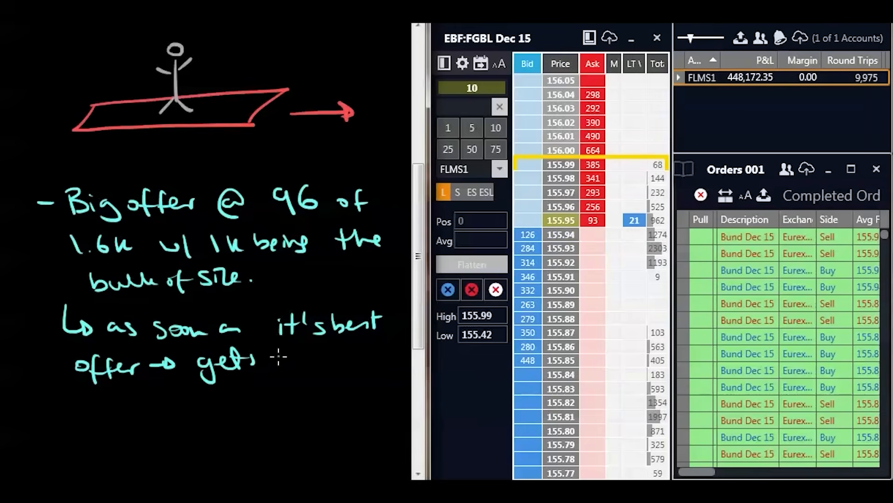
type("pulled")
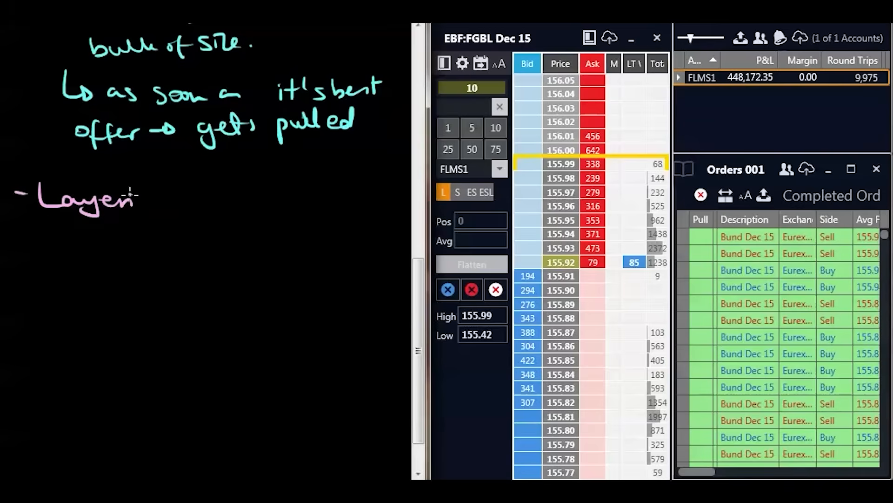
- Finish the pink word 'Layering' and write 'spoofing over multiple price'
left_click_drag(136, 200, 177, 205)
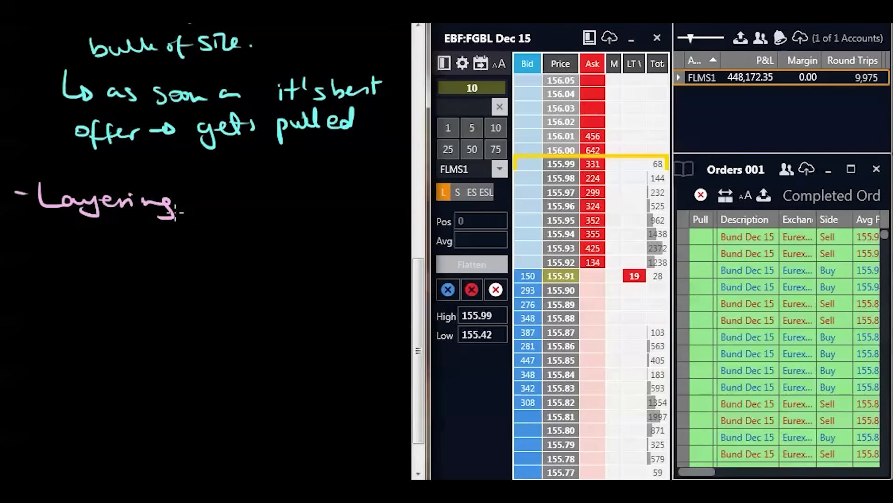
type("Spoo")
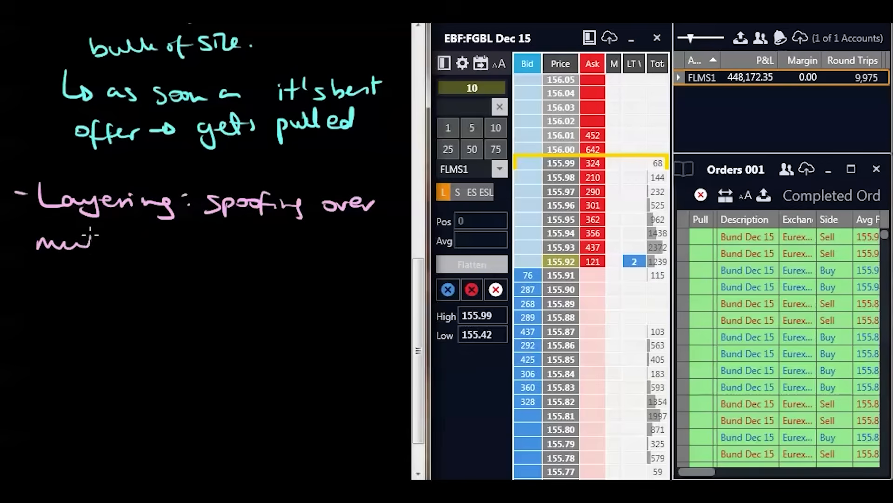
type("multiple")
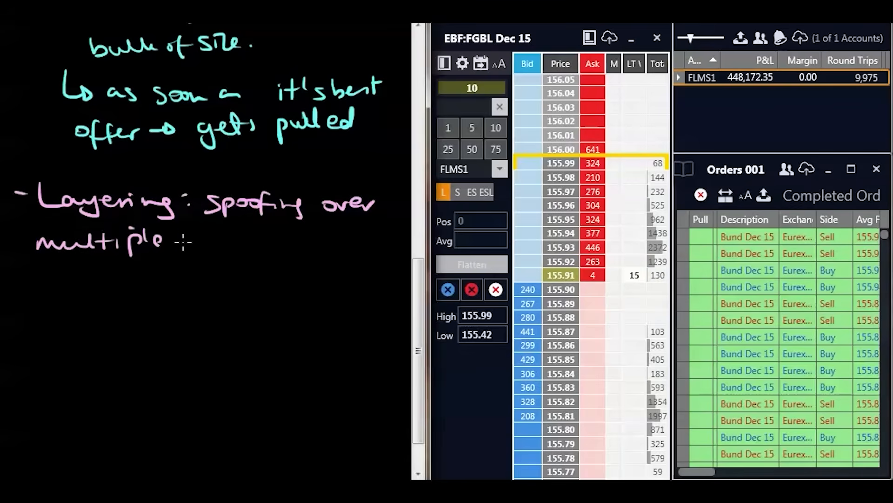
type("price")
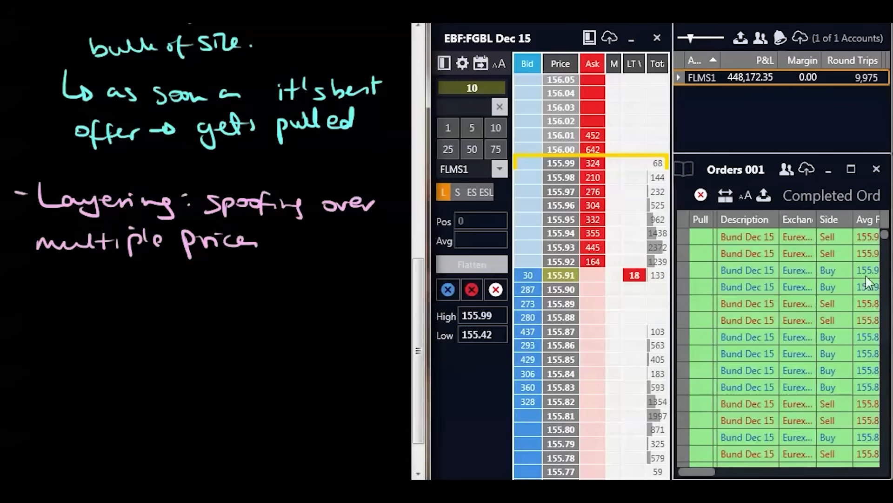